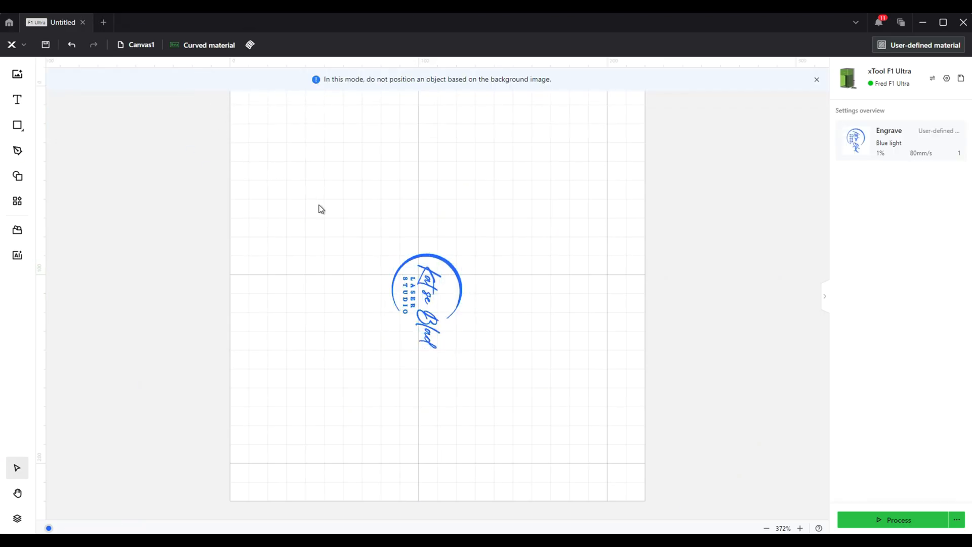
- Select the circular laser-studio logo and enter a 180° rotation angle
click(426, 304)
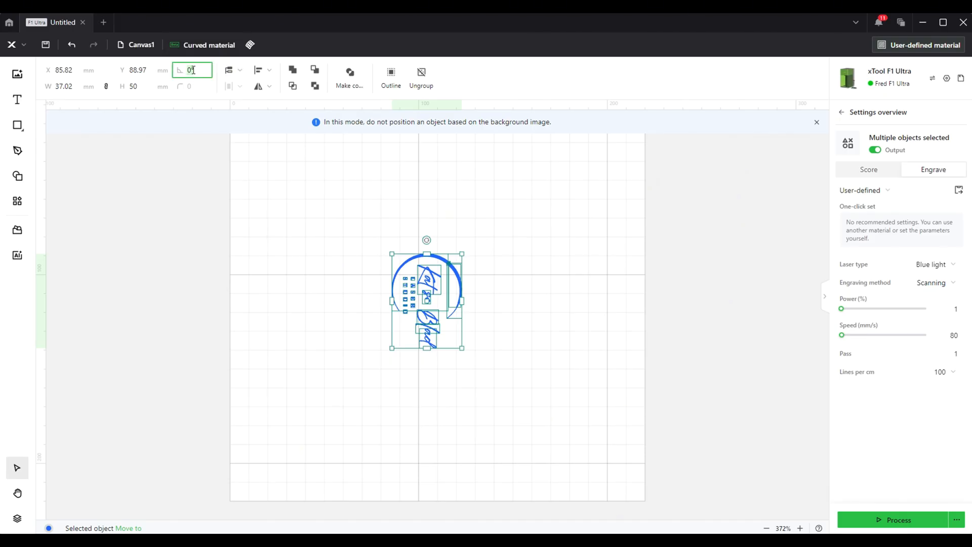
text(180)
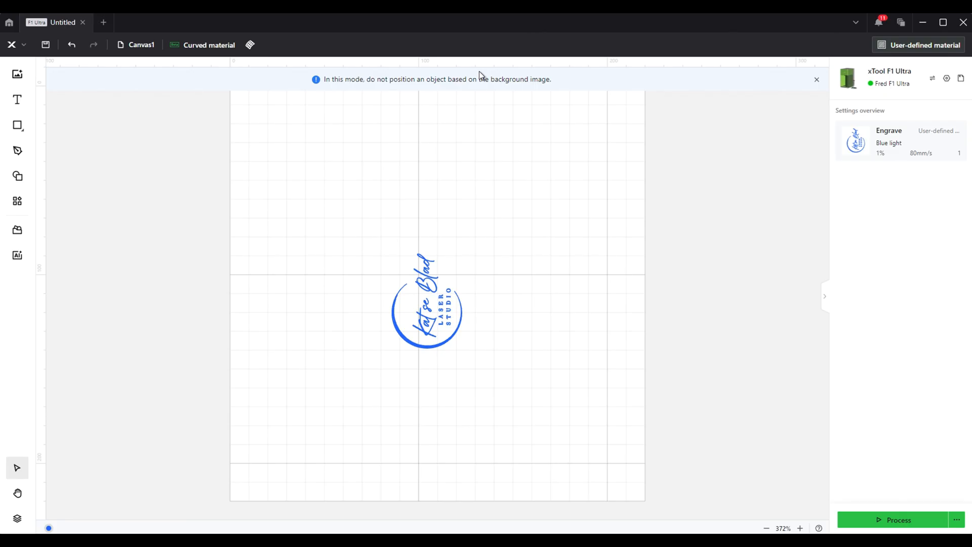
mouse_move(422, 47)
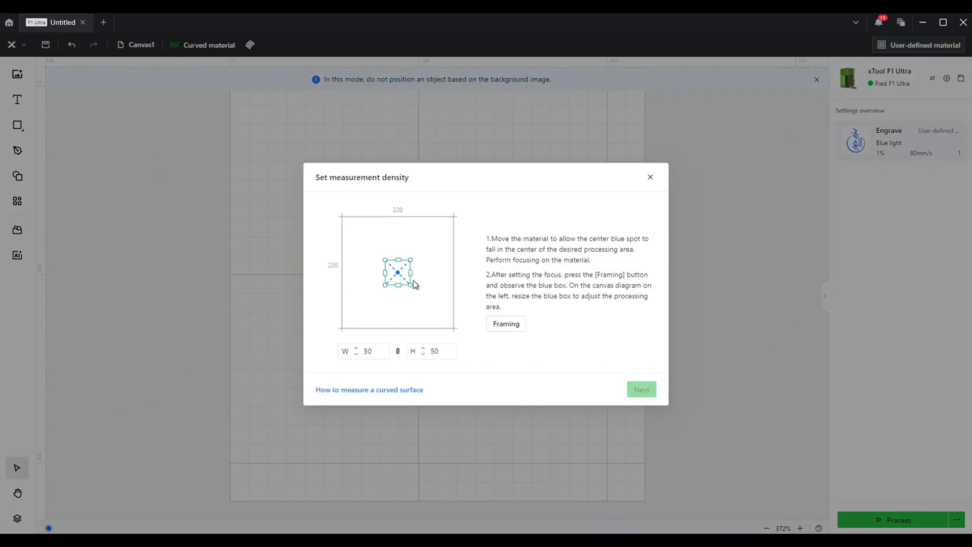
mouse_move(693, 287)
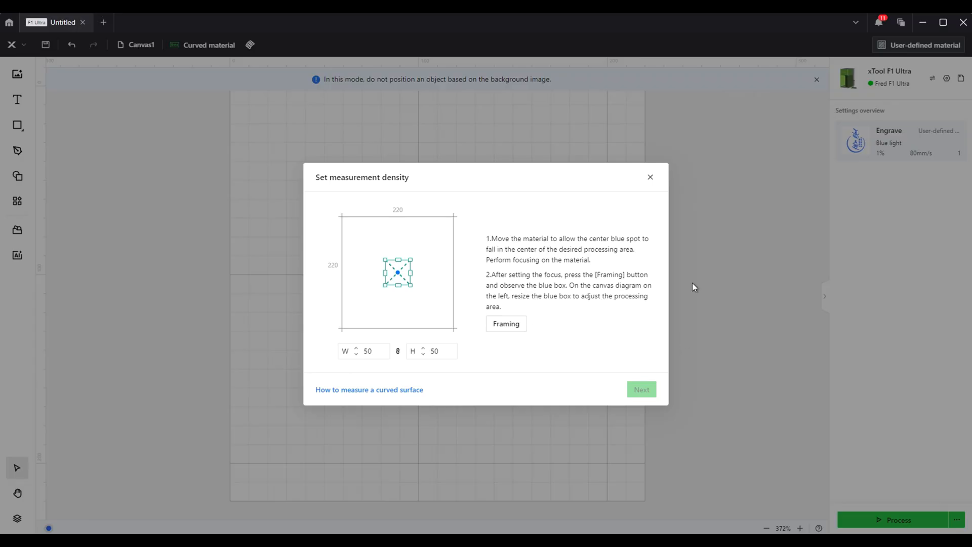
- Return to the canvas, define a 40 mm wide curve-measure area, frame it, and proceed to the grid
click(649, 177)
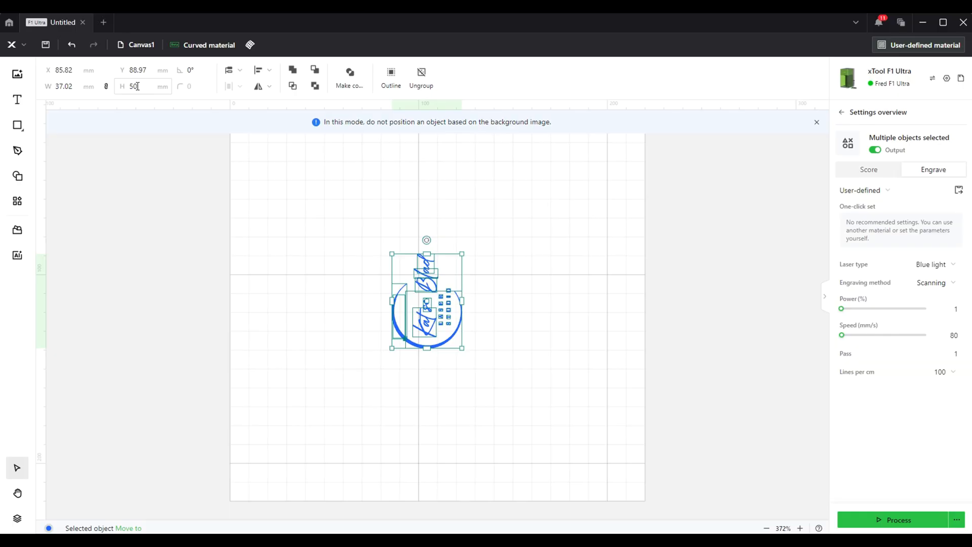
mouse_move(249, 44)
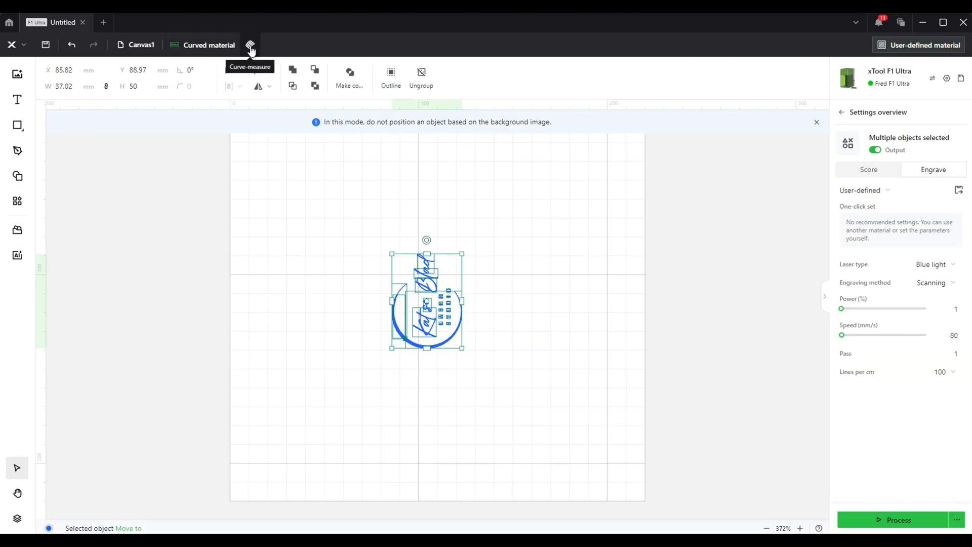
click(249, 45)
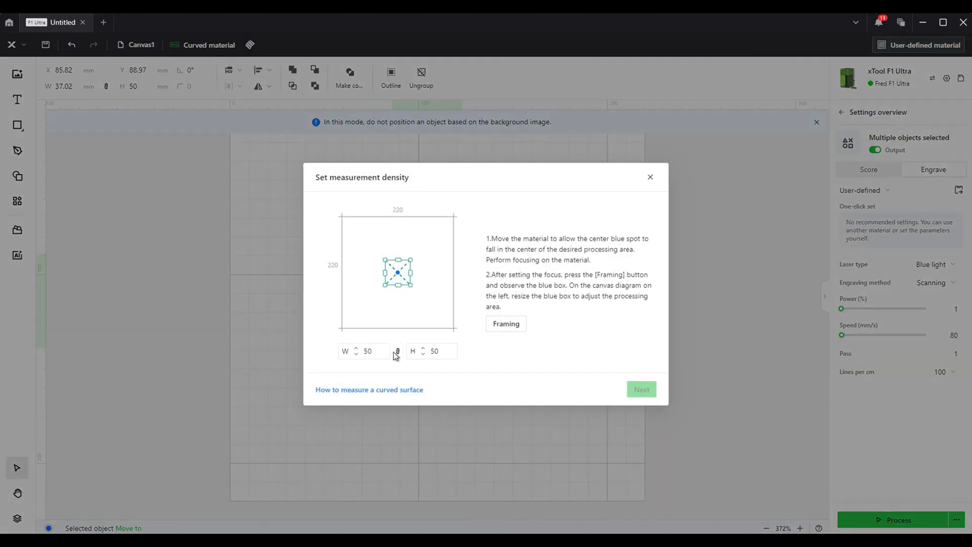
click(364, 350)
text(40)
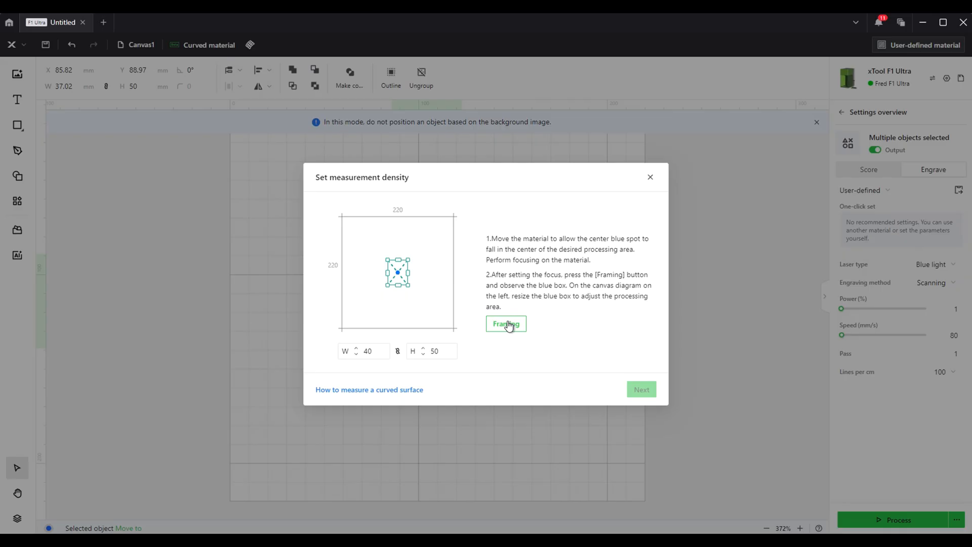
click(506, 323)
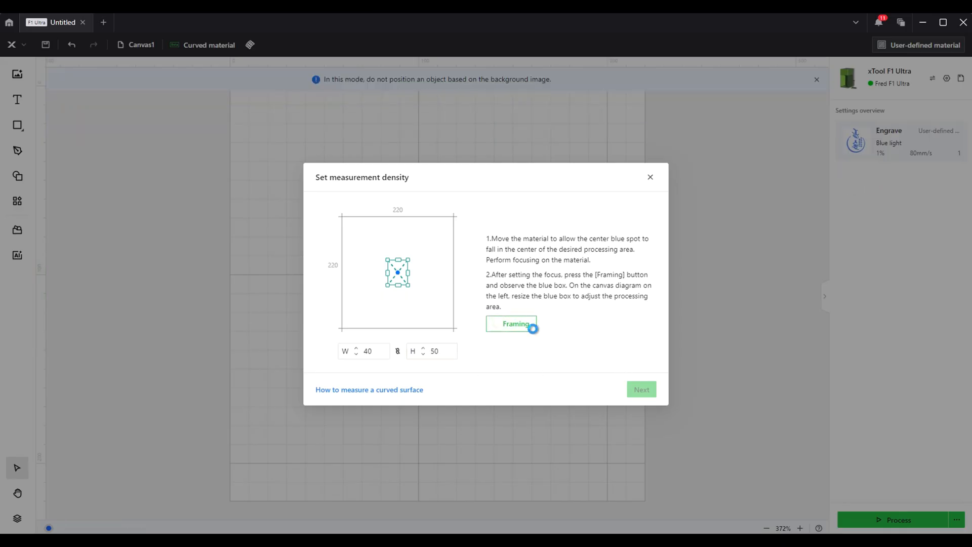
click(511, 323)
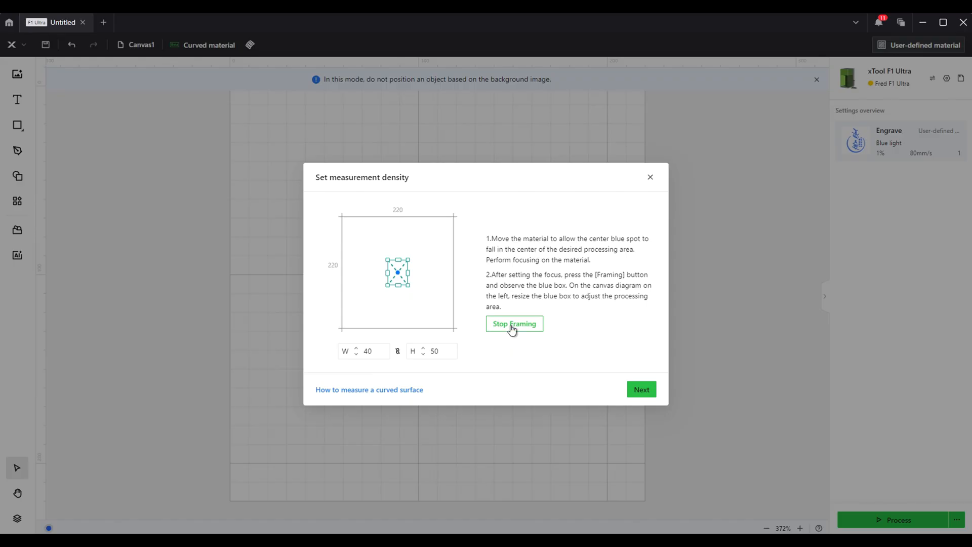
click(640, 388)
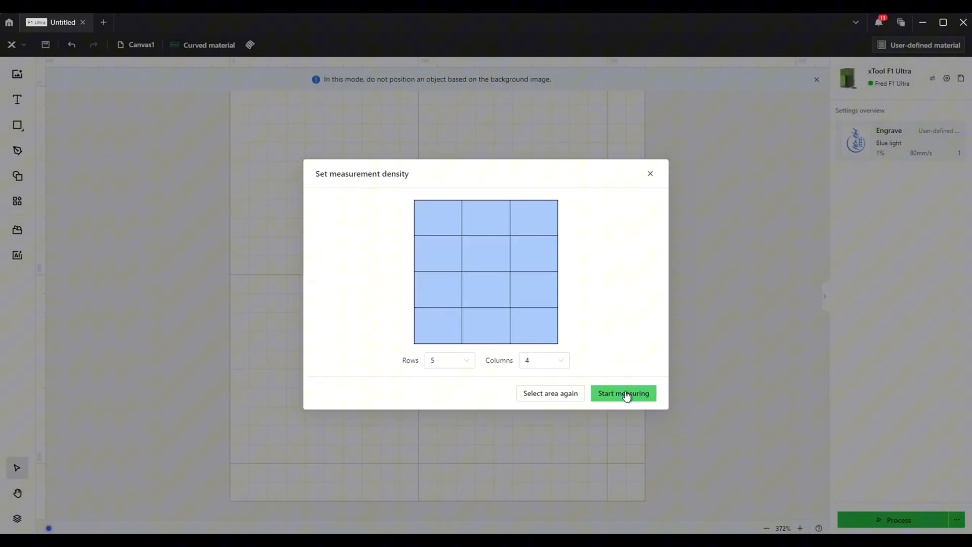
- Run the surface measurement, assign the logo the Dark Black on Stainless F1 preset, then preview
click(622, 392)
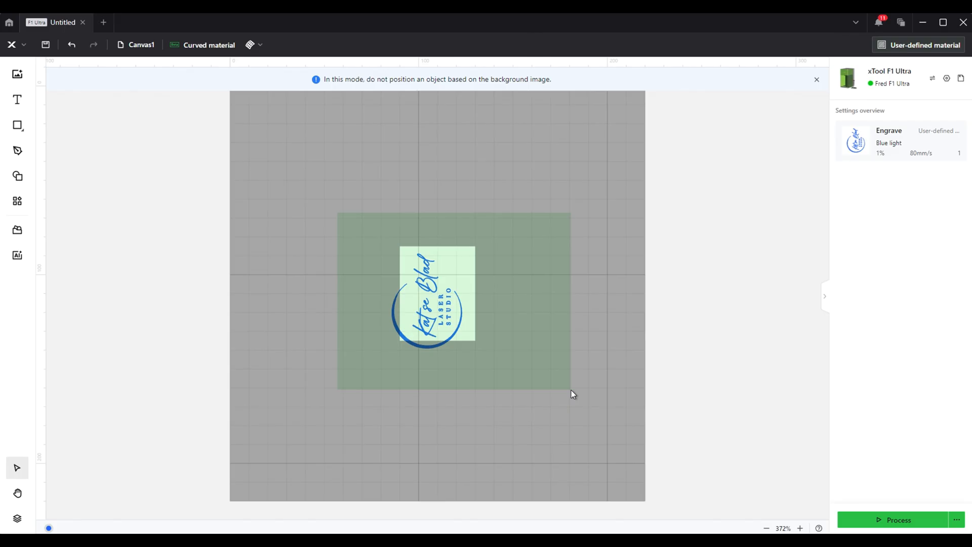
click(434, 294)
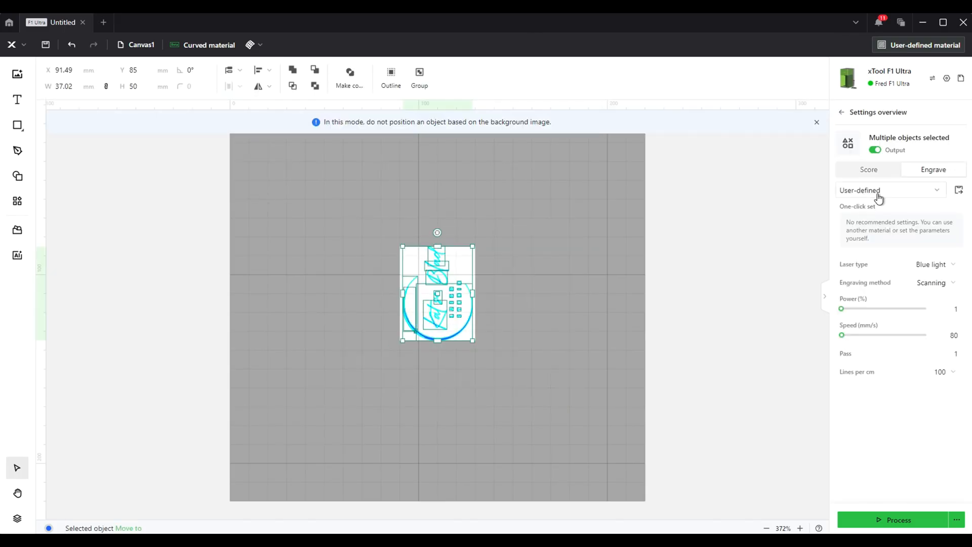
click(890, 190)
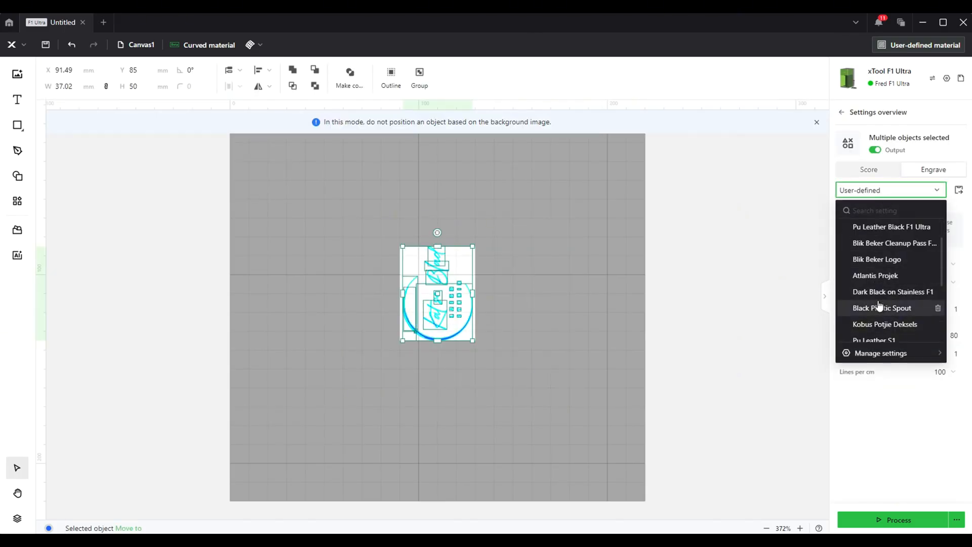
click(893, 292)
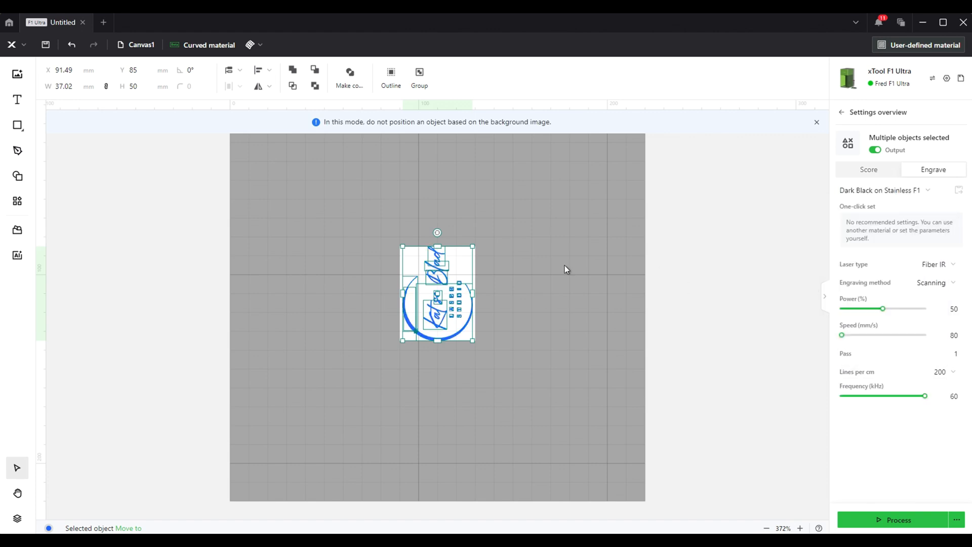
click(898, 520)
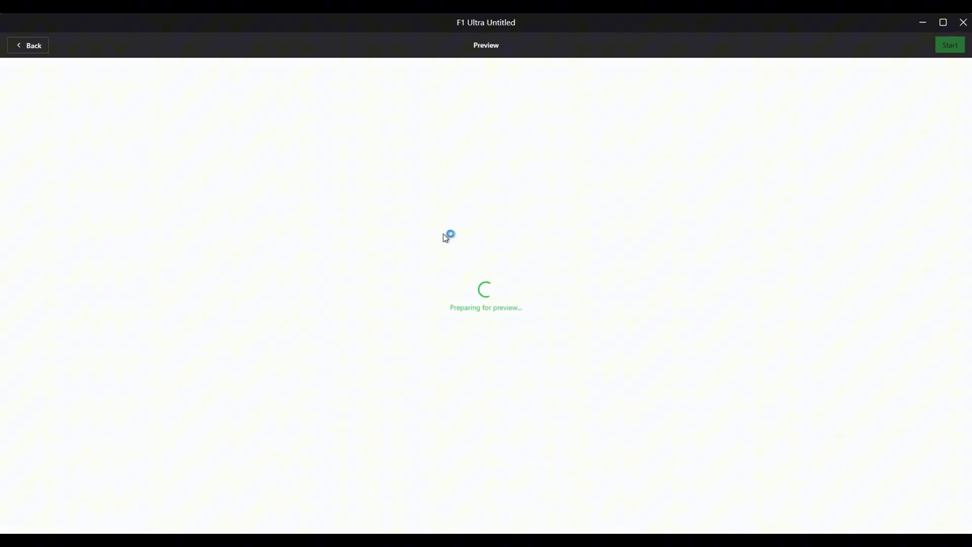